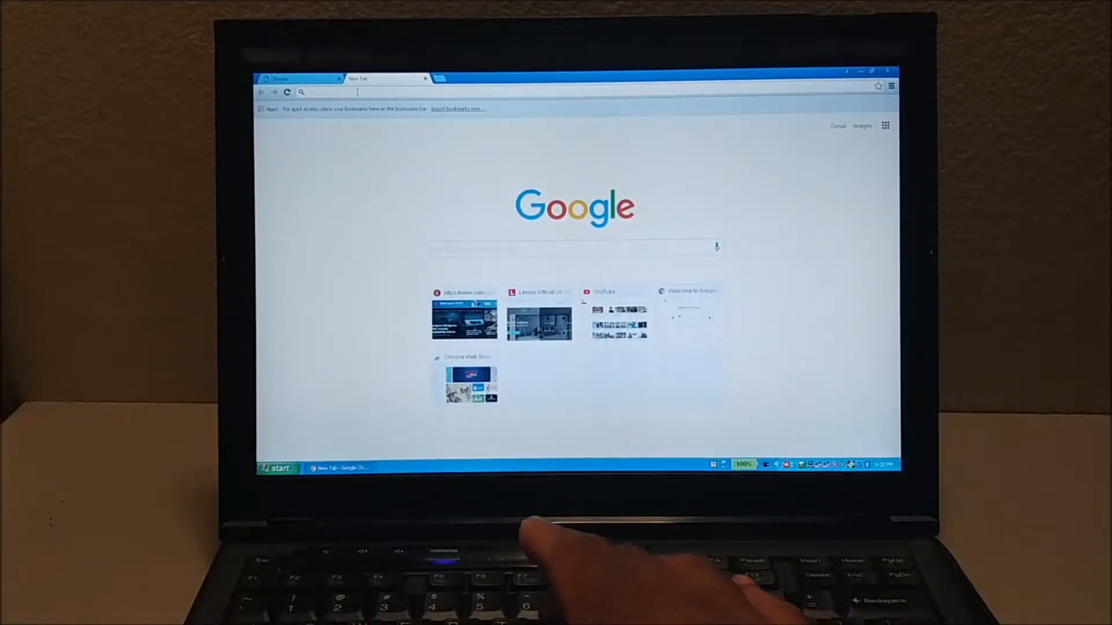
# Step: Go to youtube.com in the blank Chrome tab
pyautogui.write('youtube.com')
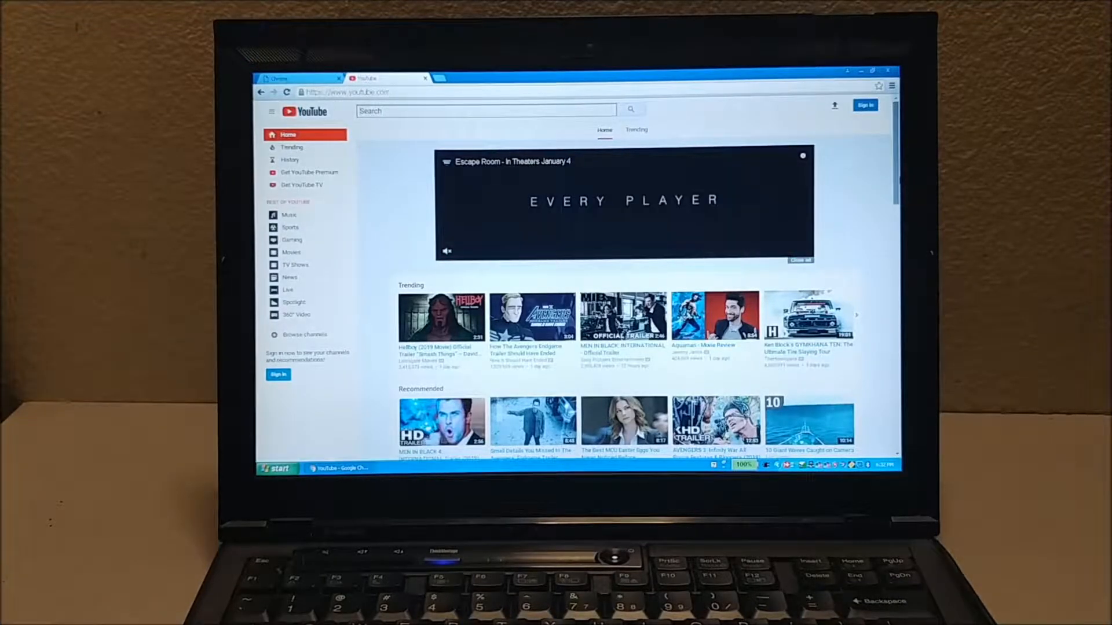
# Step: Type 'cap' into the YouTube search box to show Captain Marvel suggestions
pyautogui.click(799, 260)
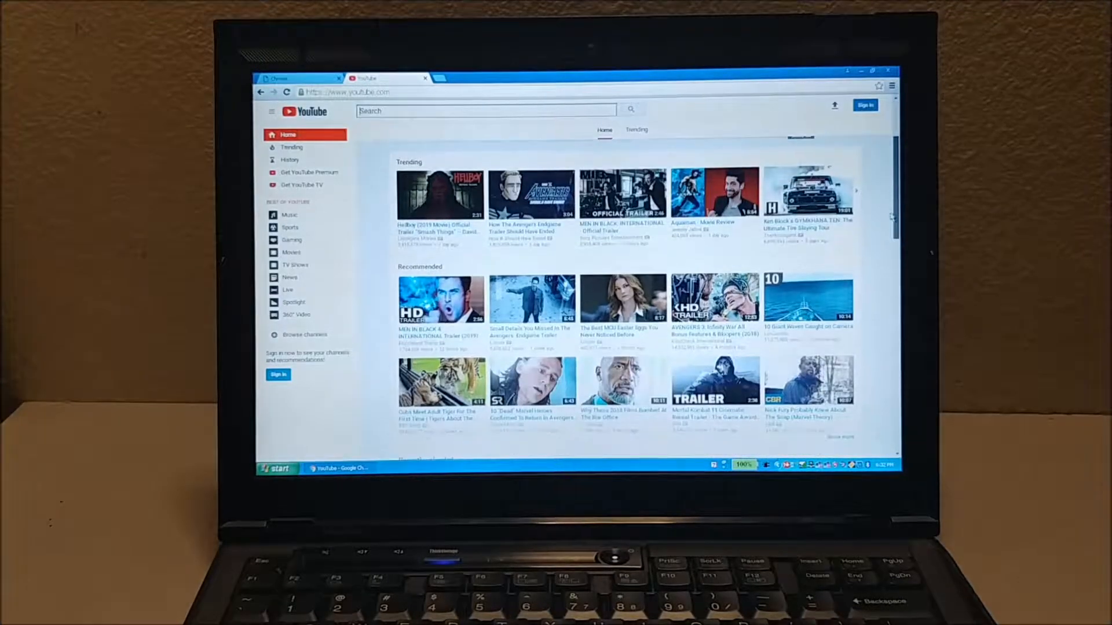
pyautogui.scroll(-3)
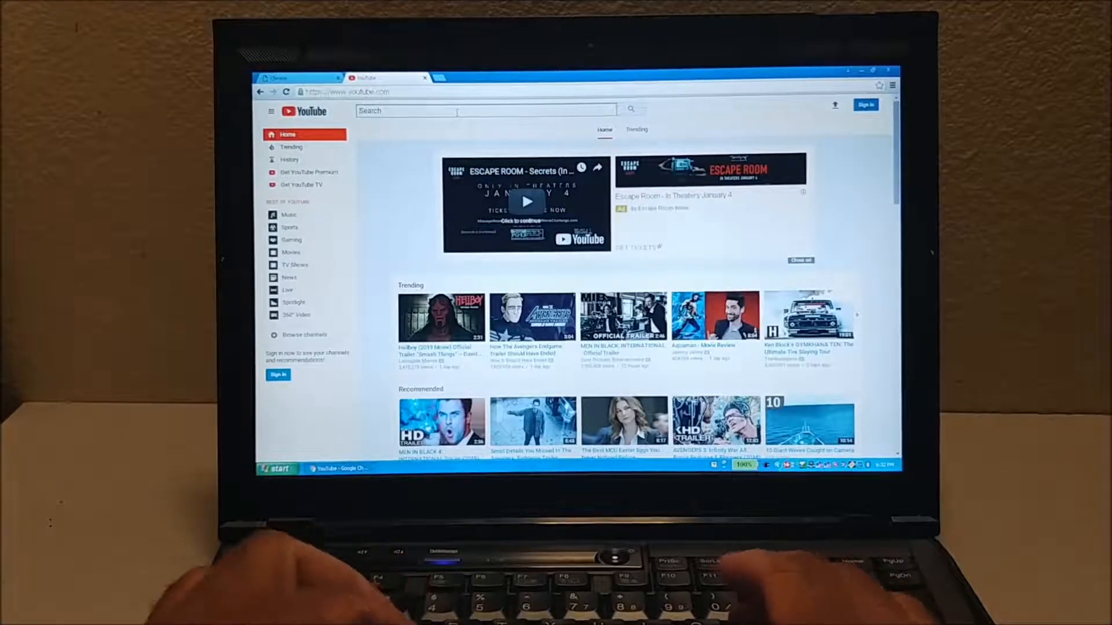
pyautogui.write('c')
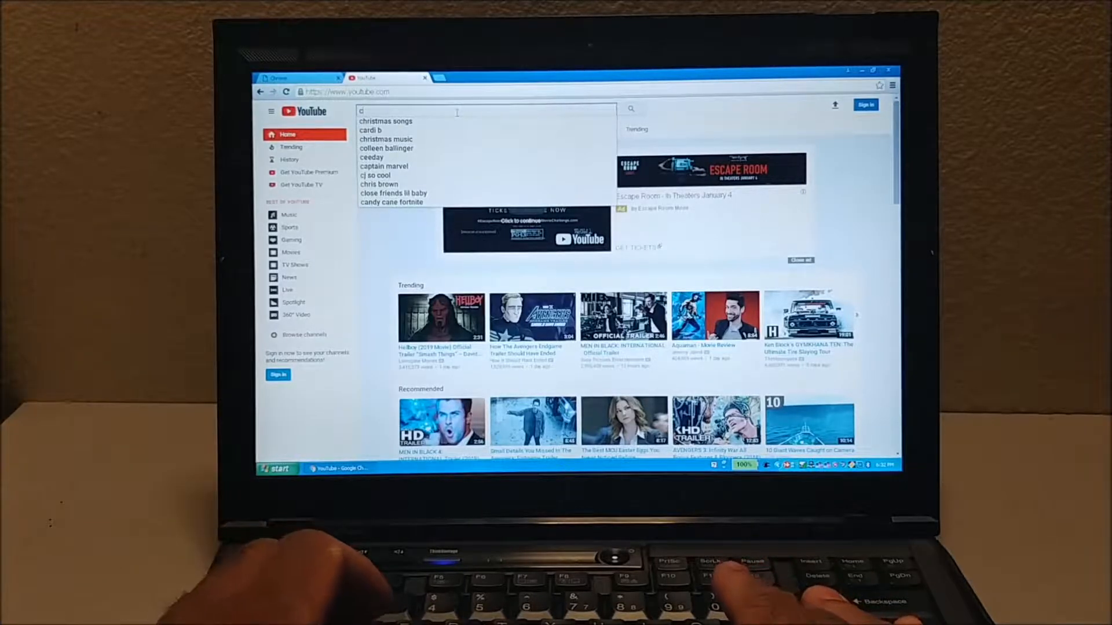
pyautogui.write('ap')
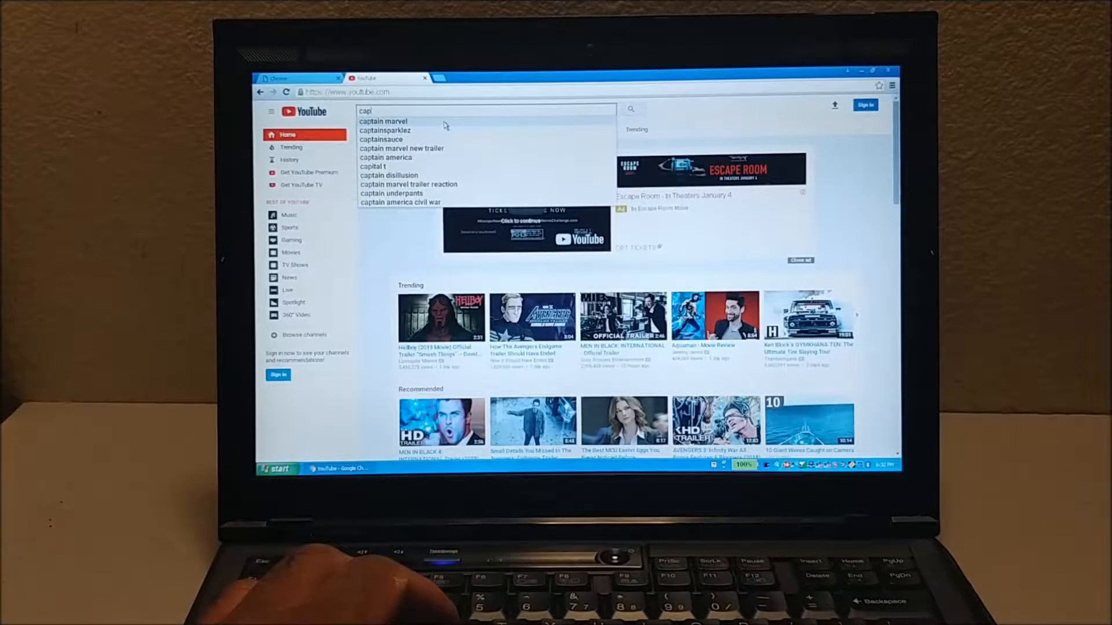
# Step: Search 'captain marvel' and open Marvel Studios' Captain Marvel - Trailer 2
pyautogui.click(383, 120)
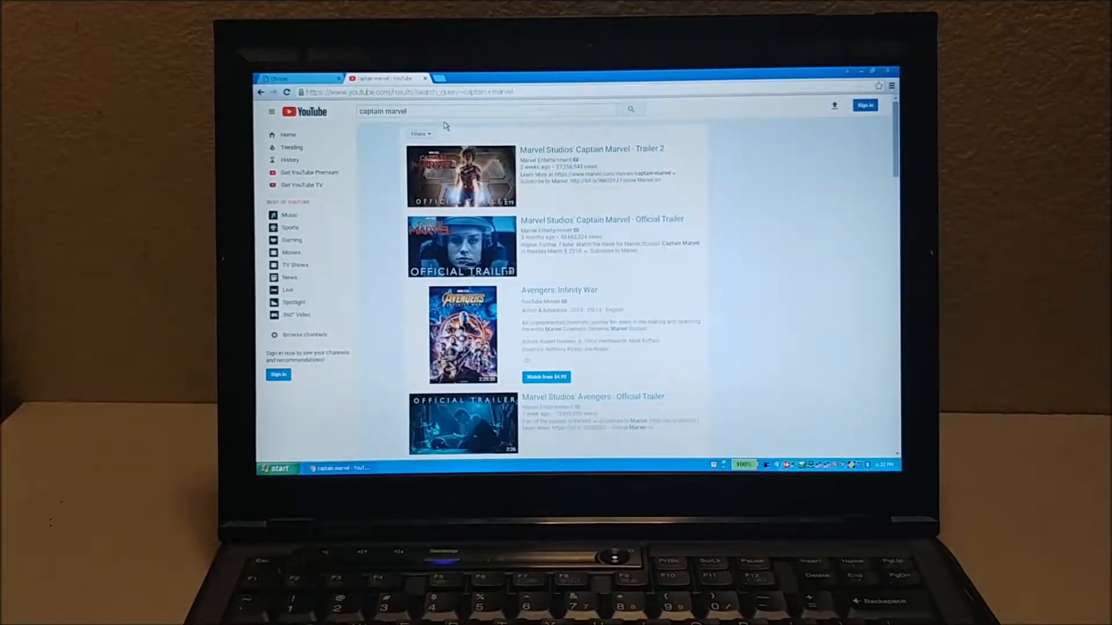
pyautogui.moveTo(589, 128)
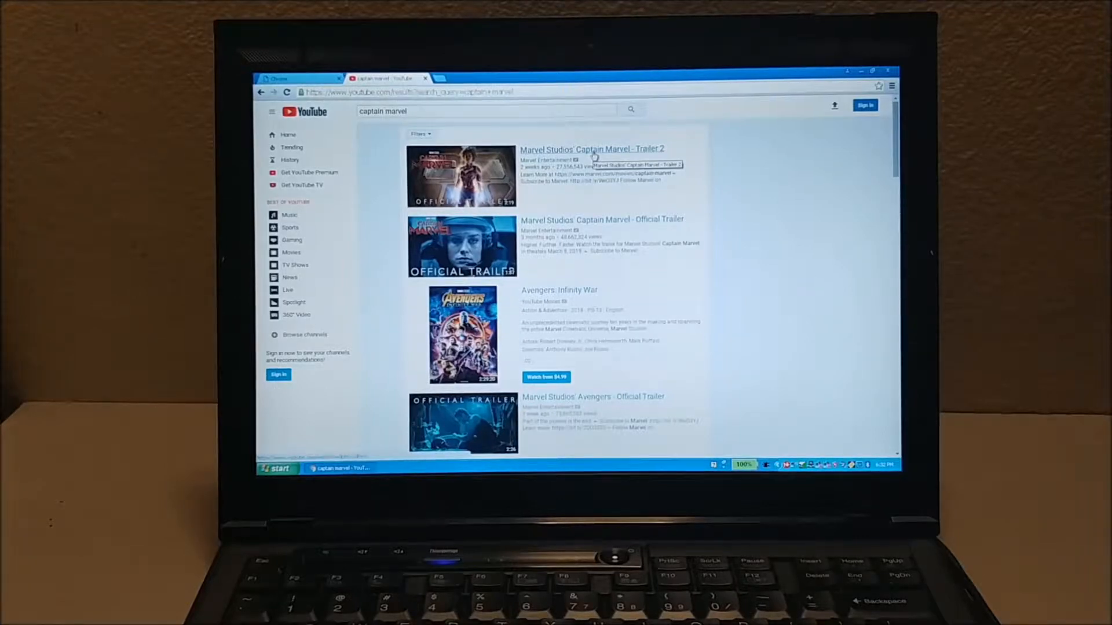
pyautogui.click(591, 149)
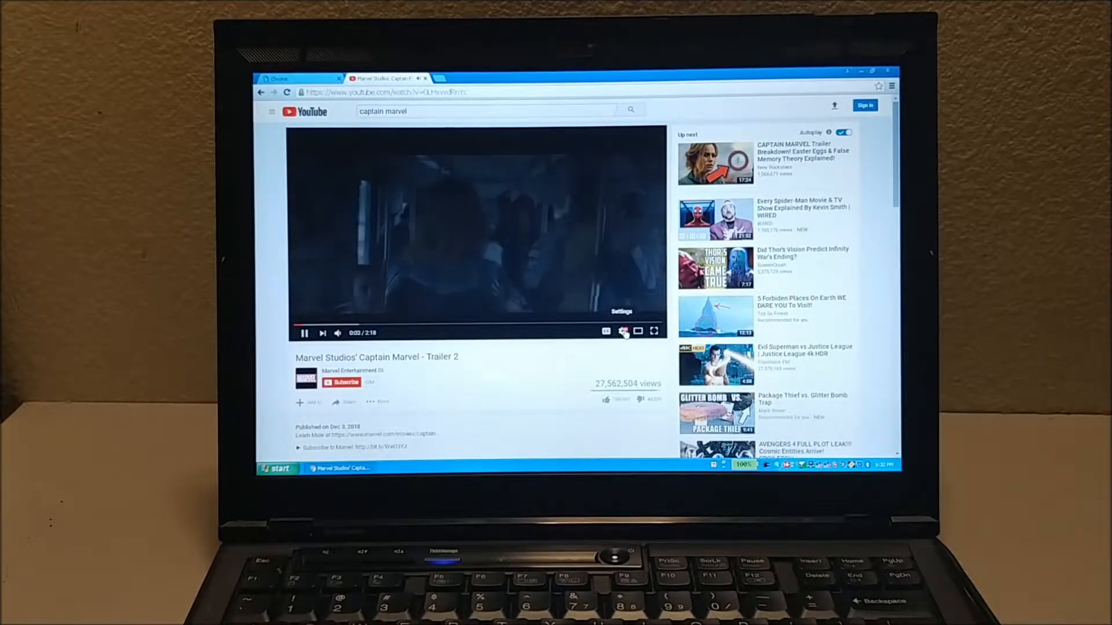
# Step: Confirm the trailer's quality is Auto 1080p and watch it full screen
pyautogui.click(623, 332)
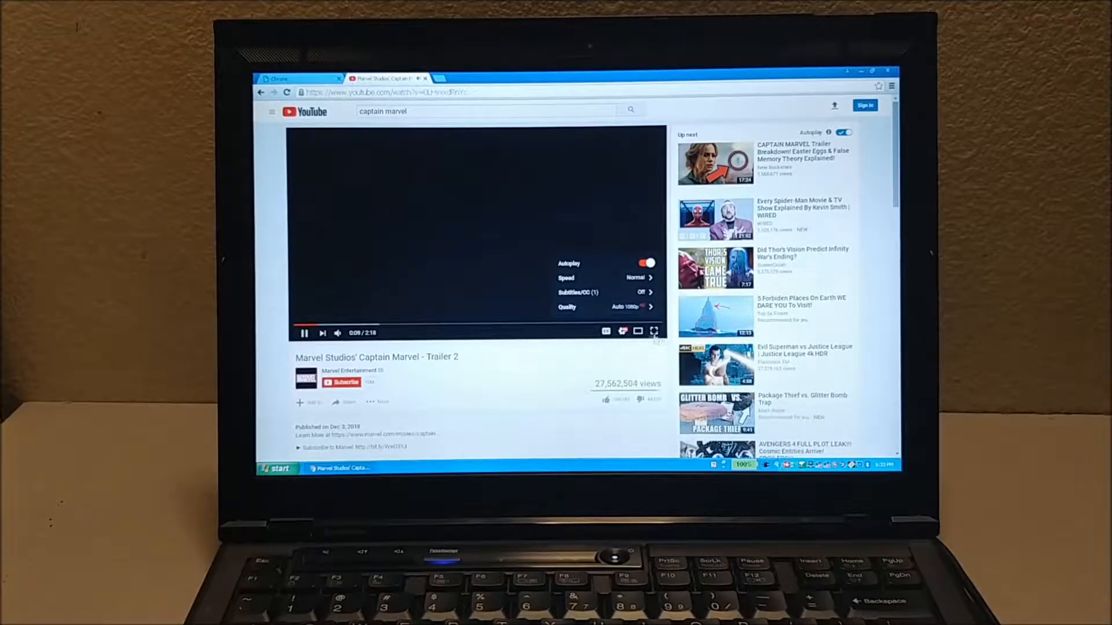
pyautogui.click(653, 331)
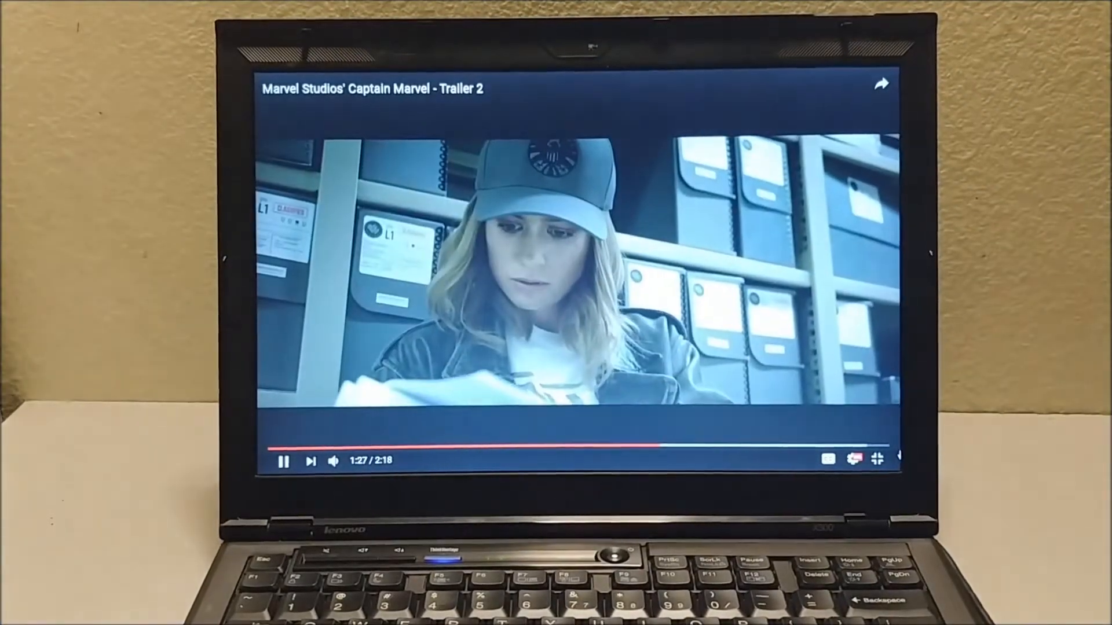
# Step: Exit full screen and cancel the Up Next autoplay after the trailer ends
pyautogui.click(852, 461)
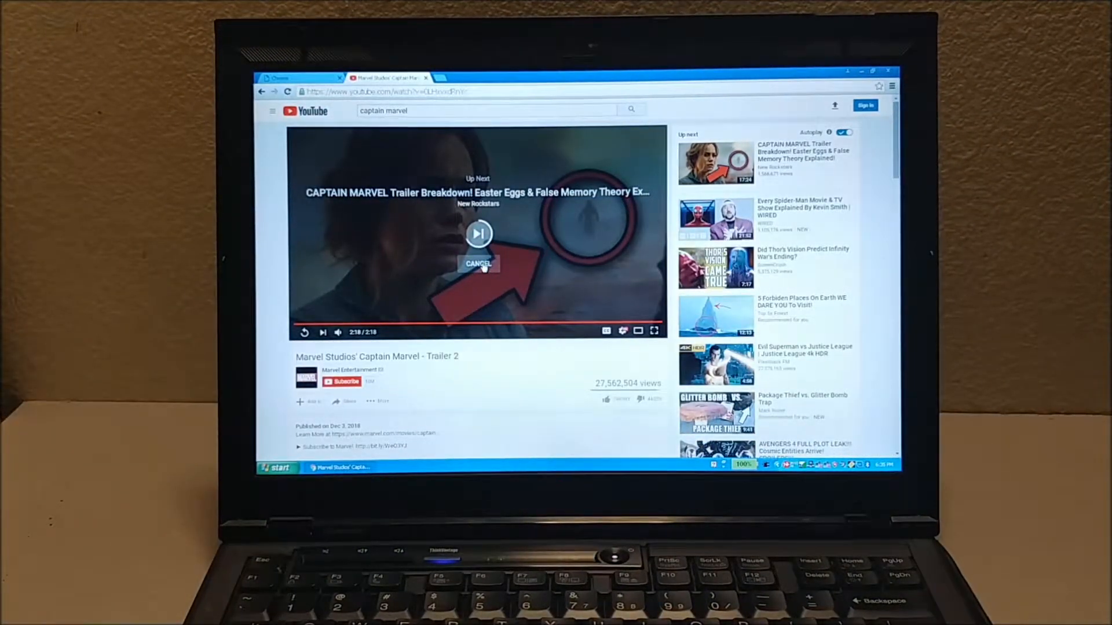
pyautogui.click(478, 263)
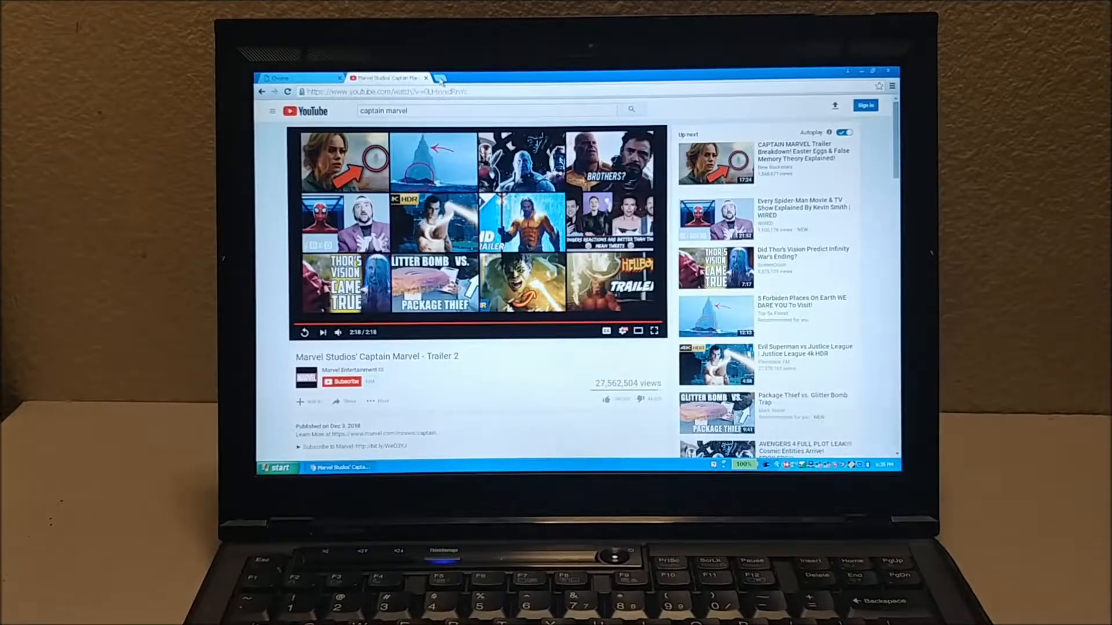
# Step: Open a new tab and load the Lenovo Official US Site
pyautogui.click(443, 78)
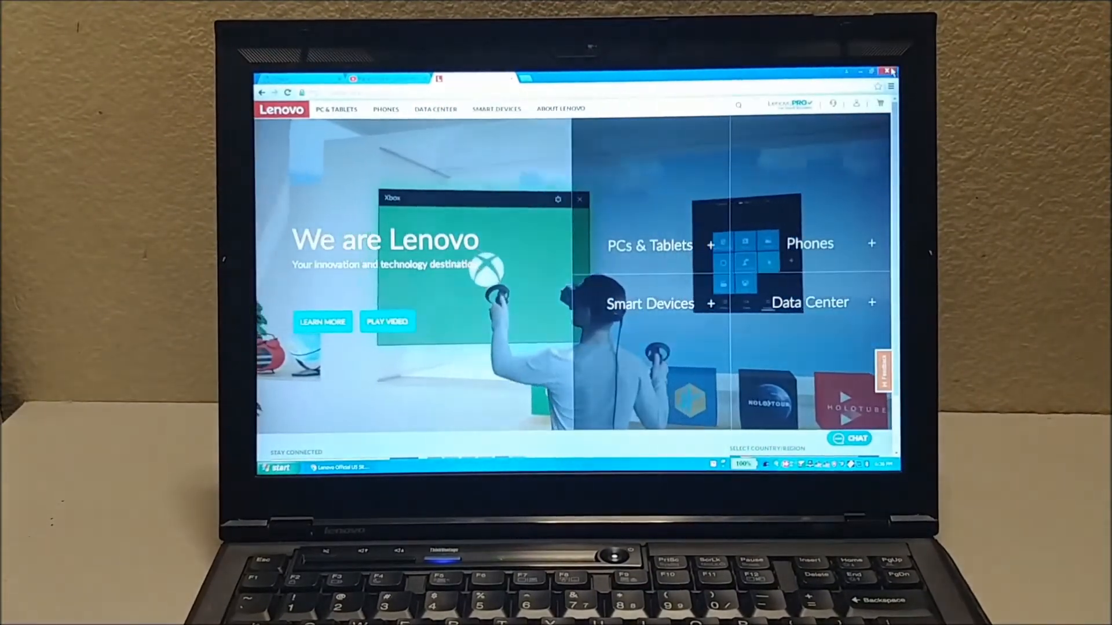
# Step: Open two more blank Chrome tabs after the Lenovo tab
pyautogui.click(580, 199)
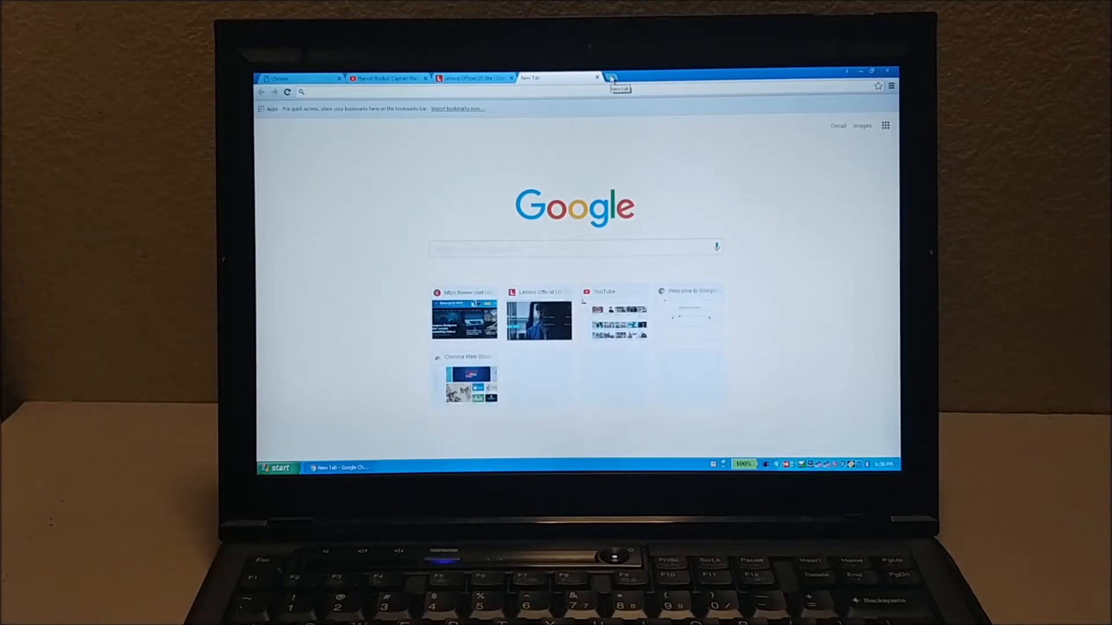
pyautogui.click(611, 76)
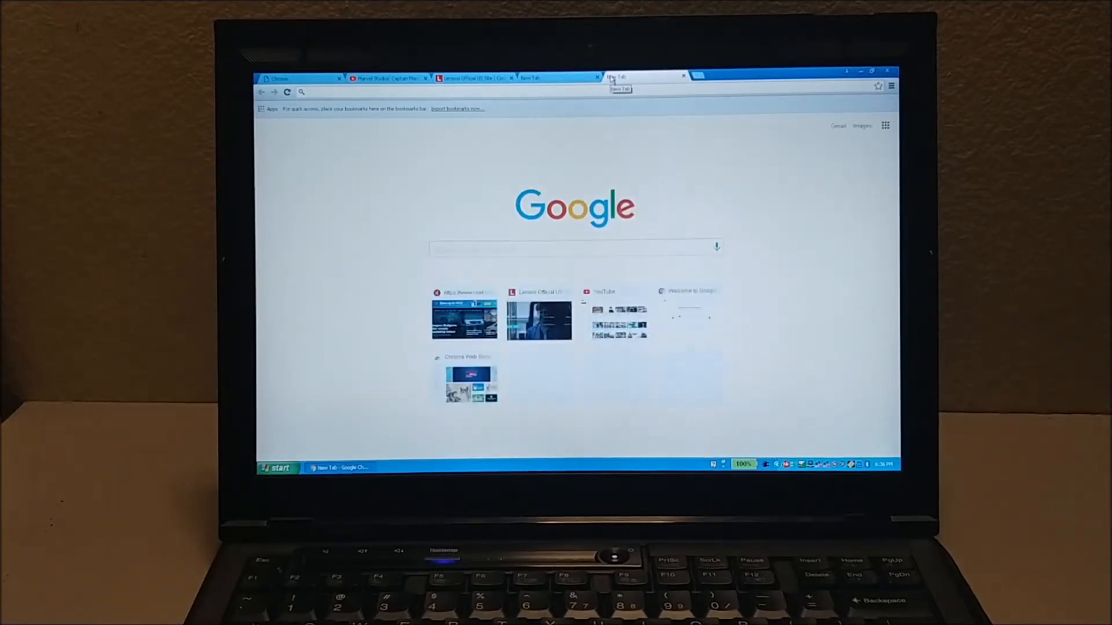